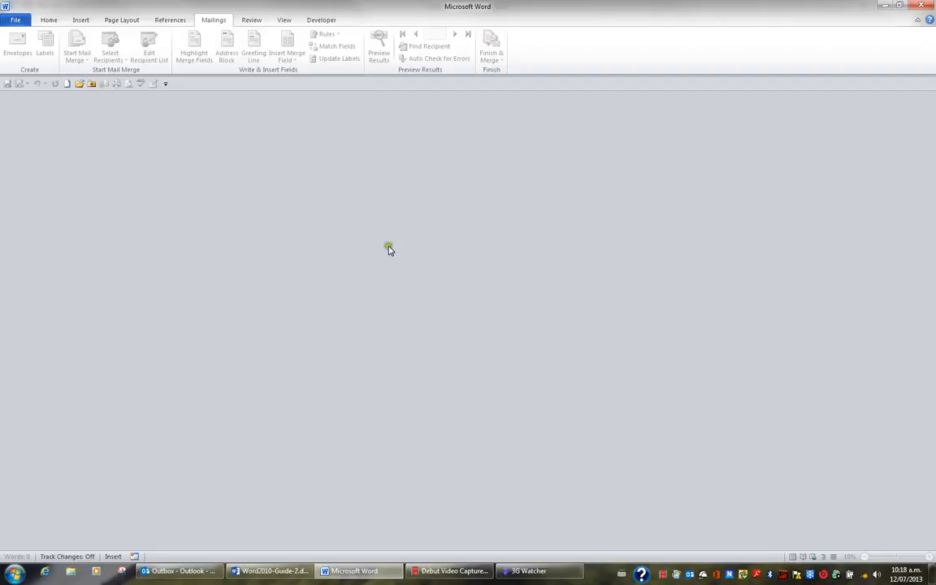
Open Newsletter.docx from the Recent Documents list.
{"action": "left_click", "coordinate": [15, 19]}
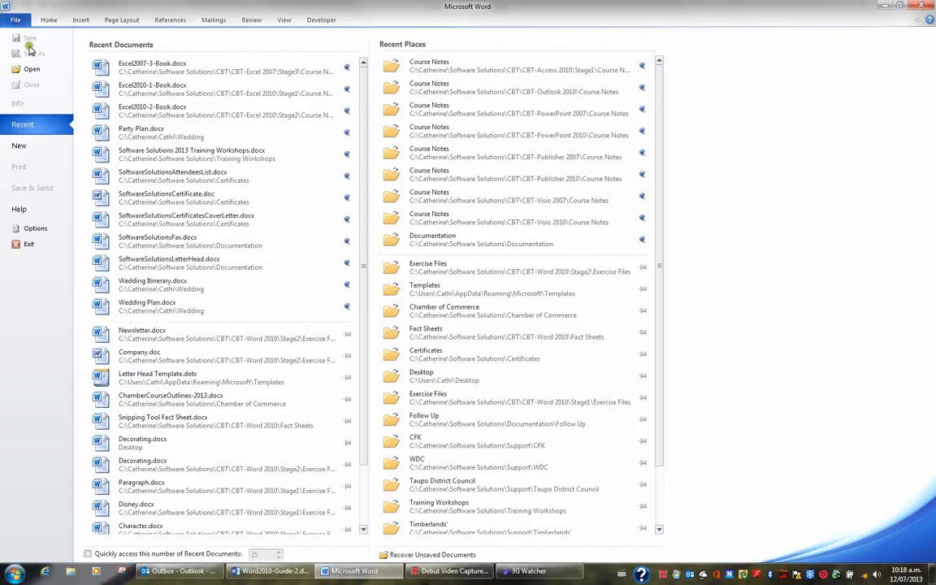
{"action": "left_click", "coordinate": [142, 334]}
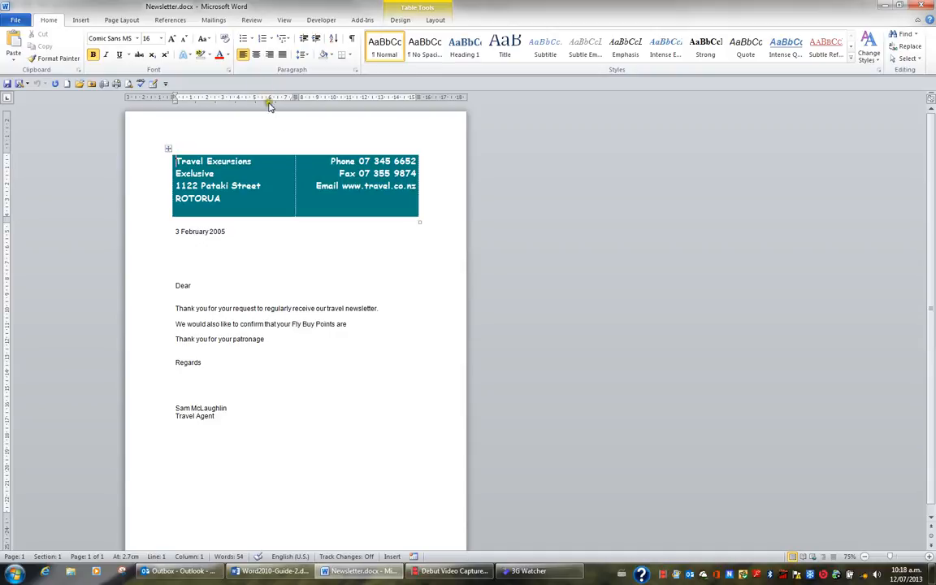
Launch the Step-by-Step Mail Merge Wizard for E-mail messages and reach step 2.
{"action": "left_click", "coordinate": [213, 19]}
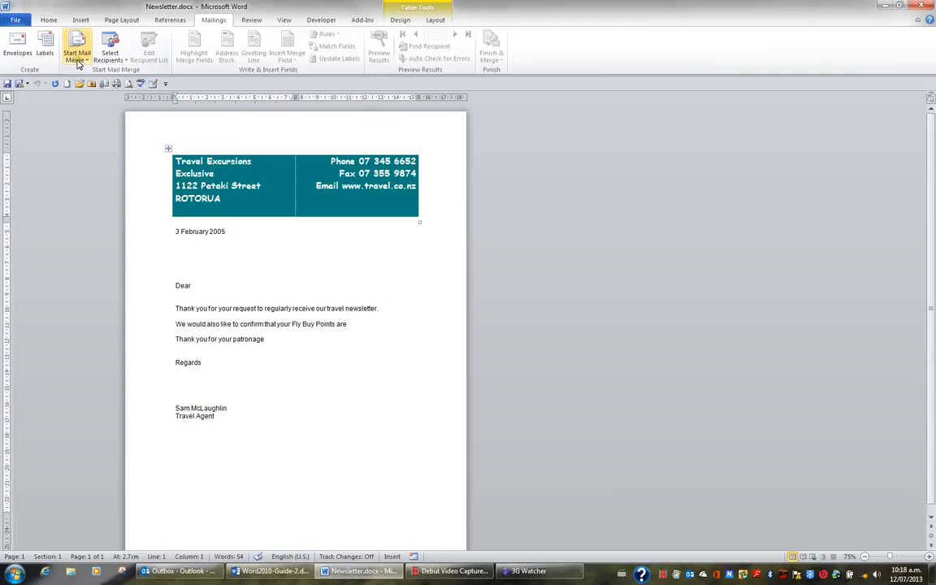
{"action": "left_click", "coordinate": [76, 53]}
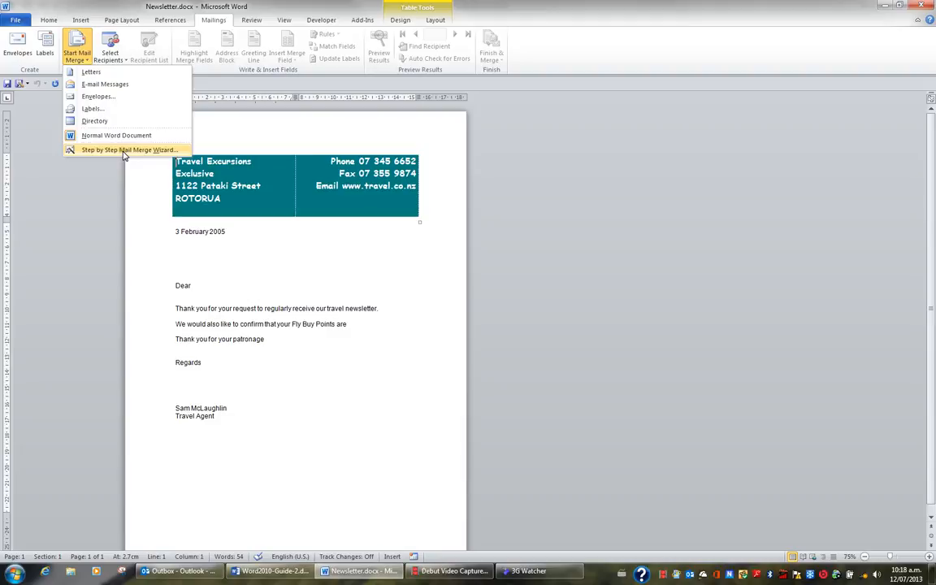
{"action": "left_click", "coordinate": [128, 150]}
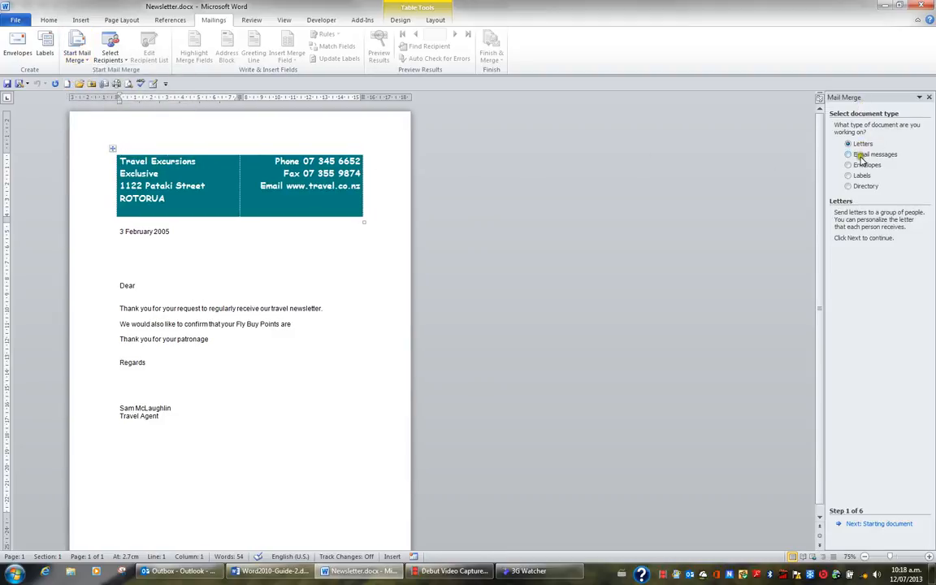
{"action": "left_click", "coordinate": [848, 154]}
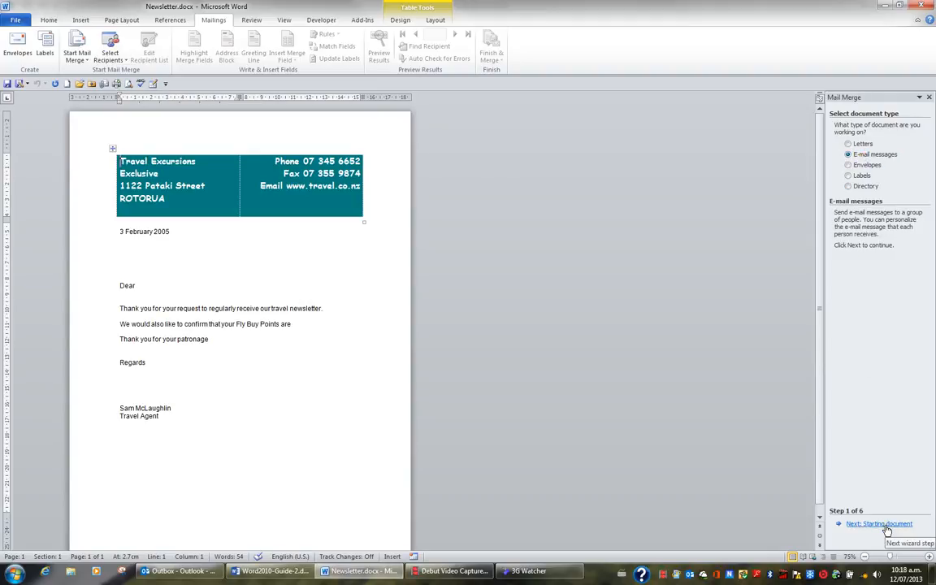
{"action": "left_click", "coordinate": [879, 524]}
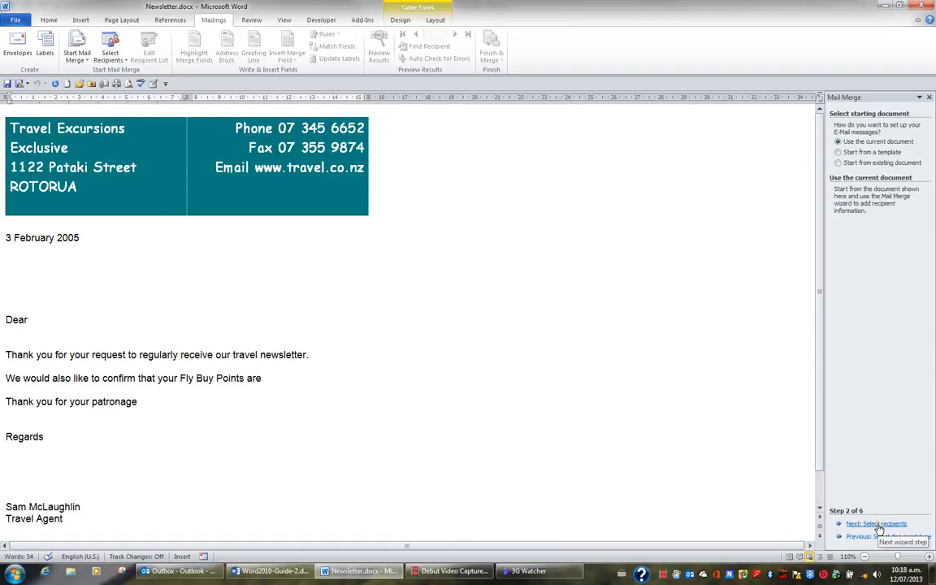
Use the Outlook folder Contacts - Bay Rodders as recipients and advance to step 4.
{"action": "left_click", "coordinate": [876, 524]}
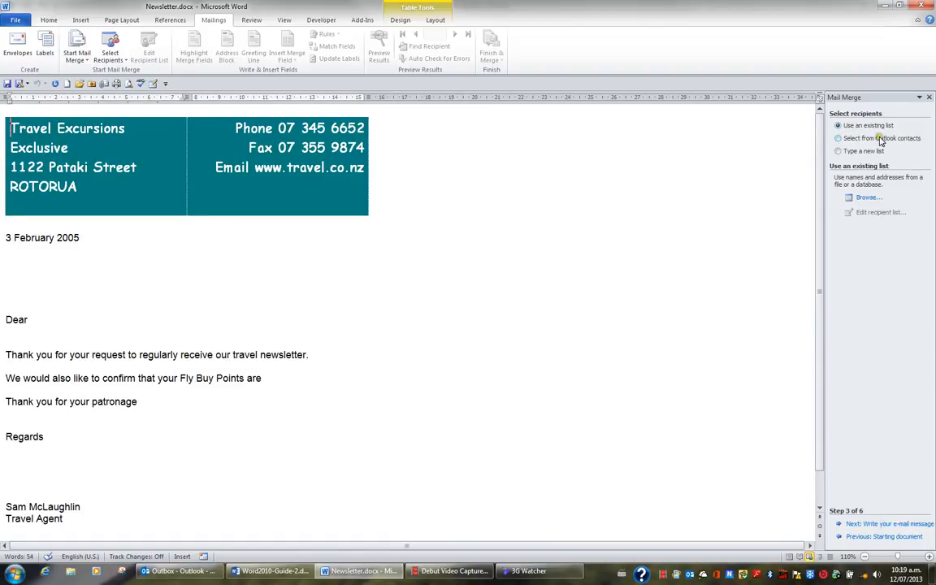
{"action": "left_click", "coordinate": [838, 139]}
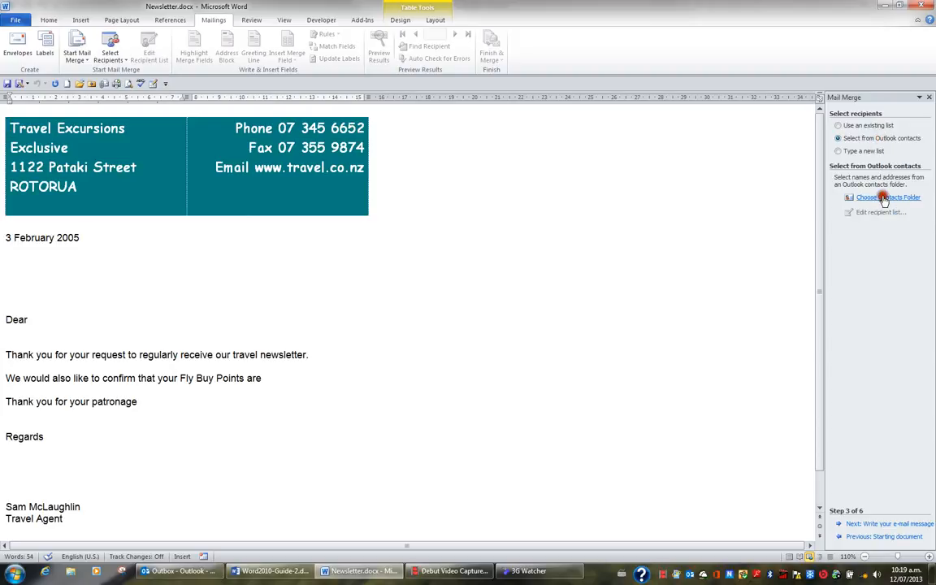
{"action": "left_click", "coordinate": [888, 197]}
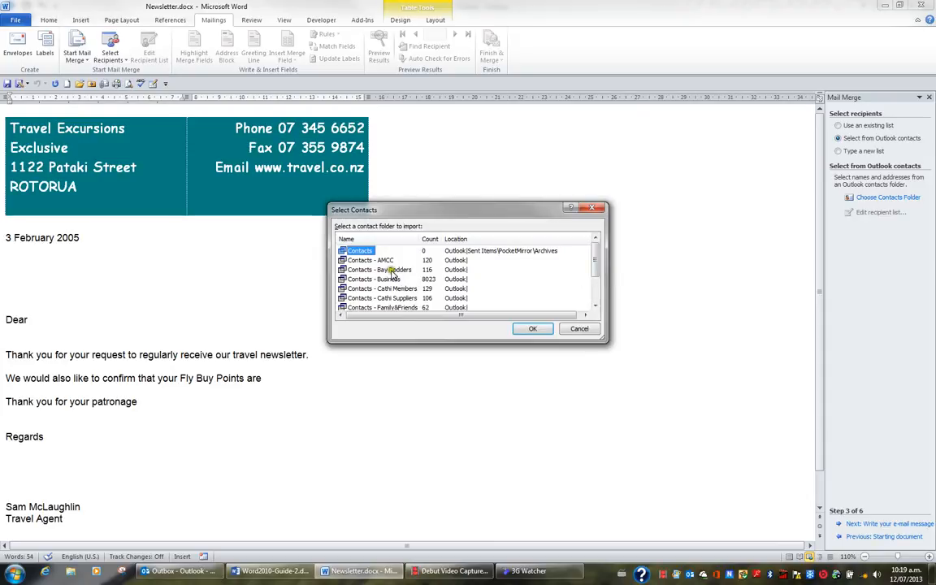
{"action": "left_click", "coordinate": [378, 269]}
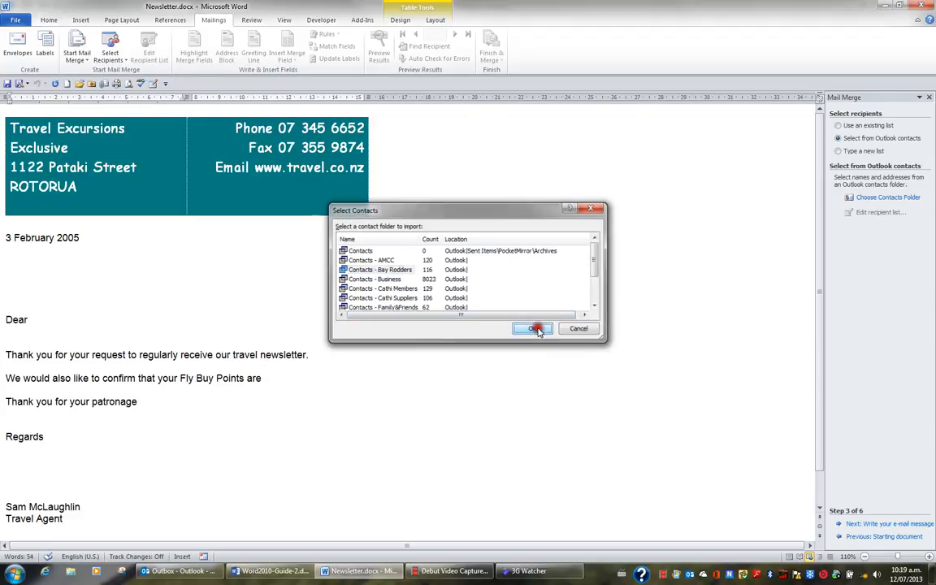
{"action": "left_click", "coordinate": [533, 328]}
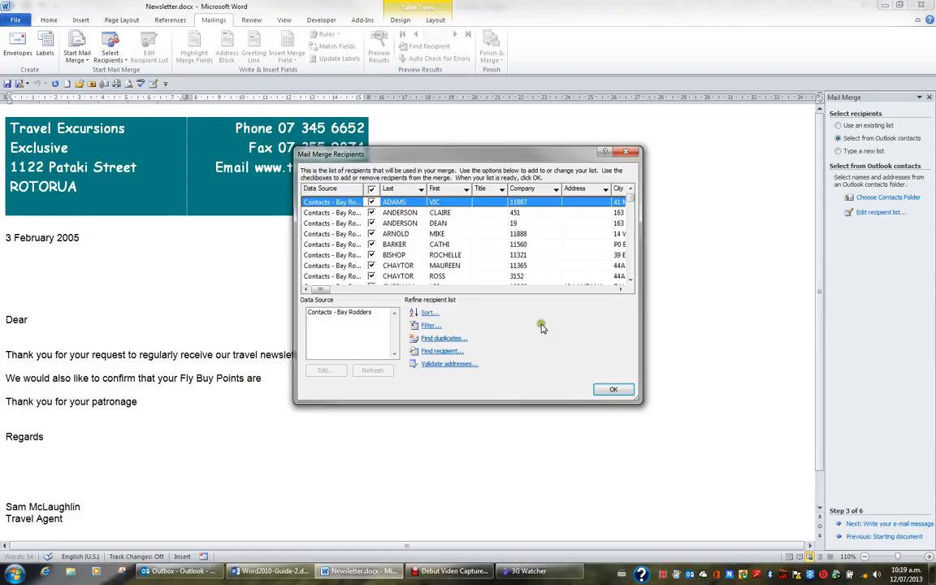
{"action": "left_click", "coordinate": [613, 389]}
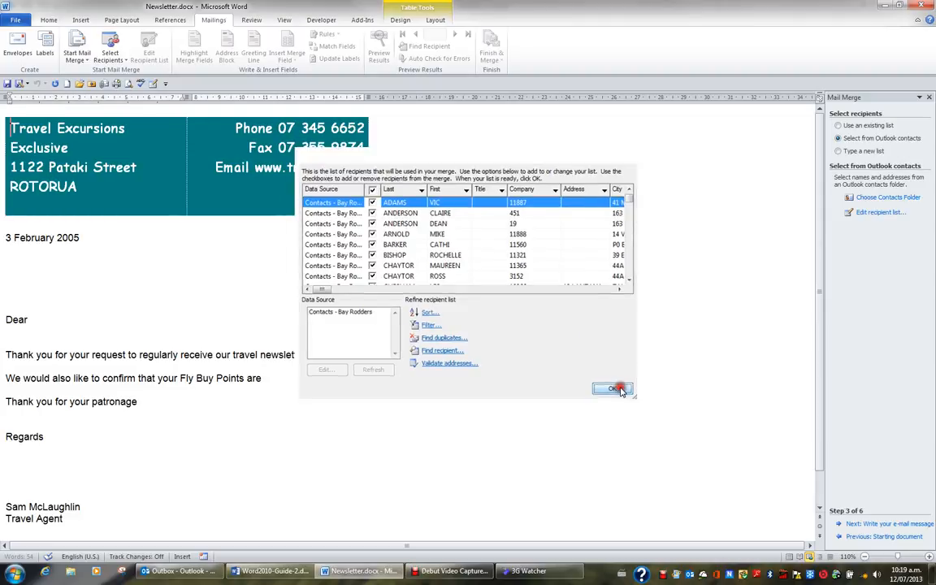
{"action": "left_click", "coordinate": [612, 388]}
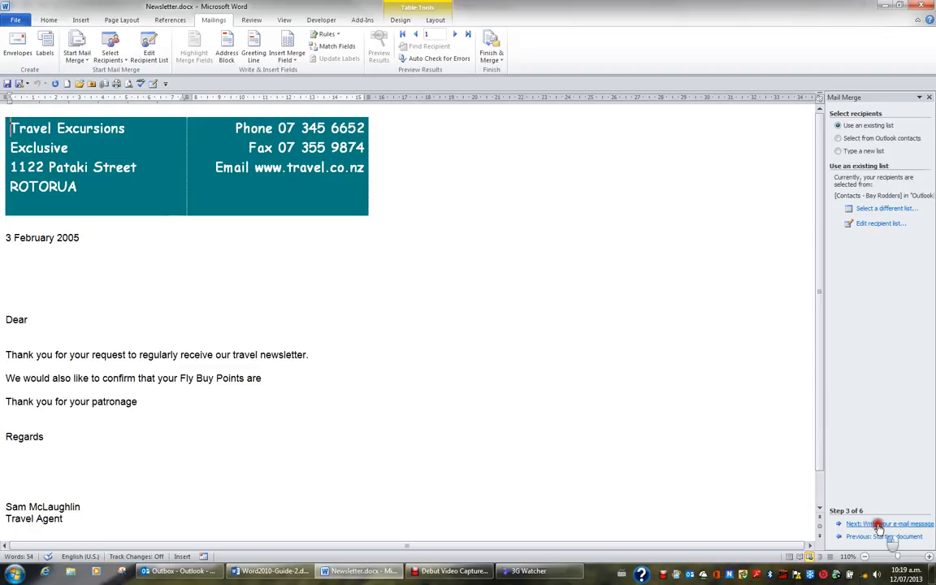
{"action": "left_click", "coordinate": [885, 524]}
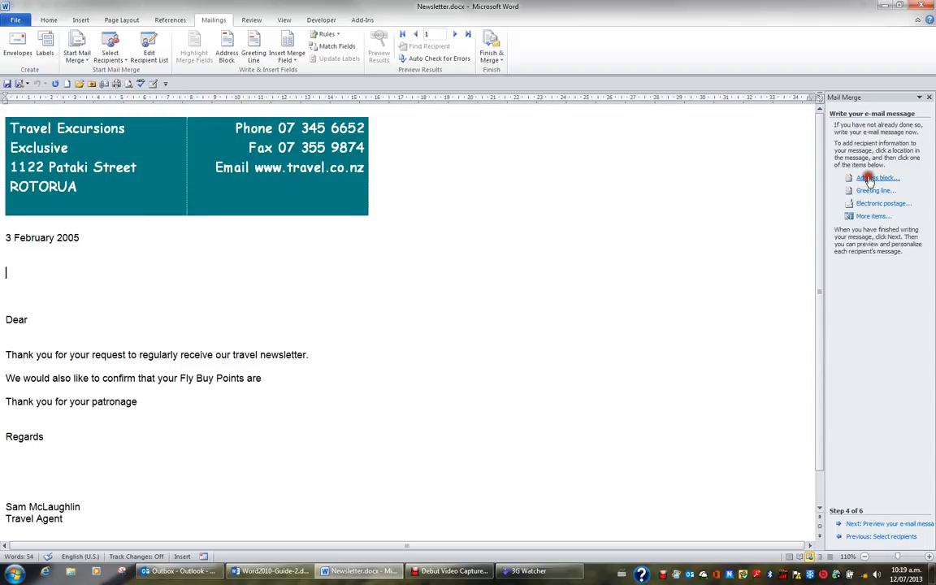
Insert an address block and the First name merge field after 'Dear'.
{"action": "left_click", "coordinate": [877, 177]}
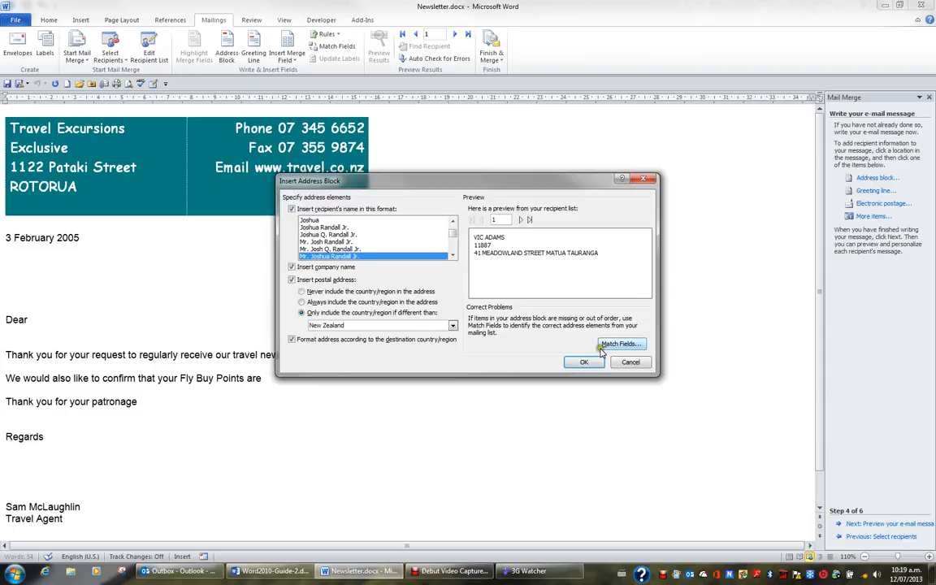
{"action": "left_click", "coordinate": [584, 362]}
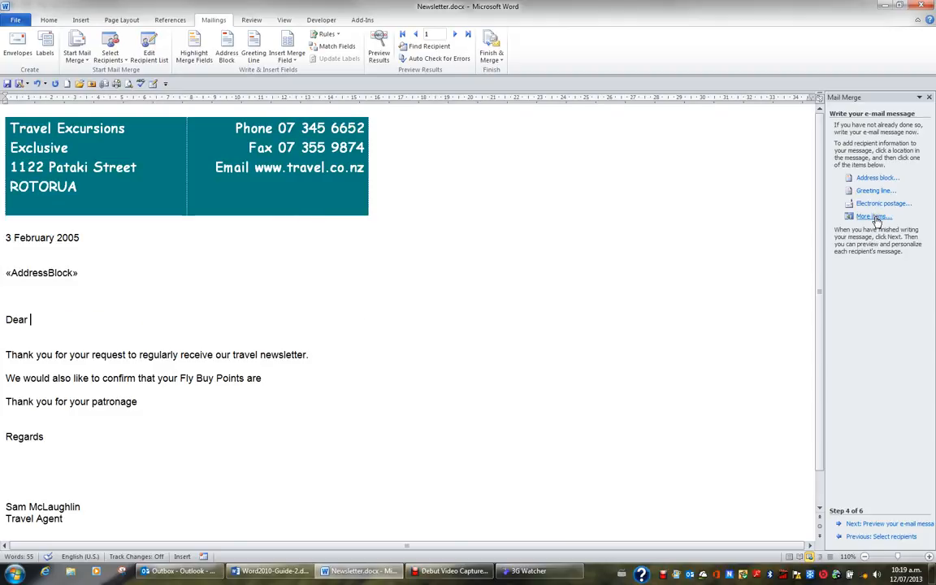
{"action": "left_click", "coordinate": [873, 216]}
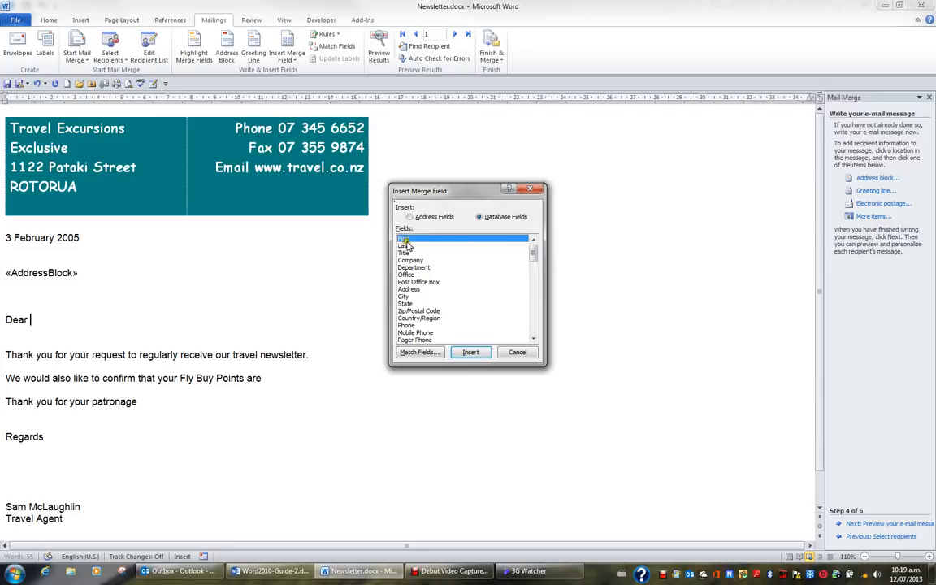
{"action": "left_click", "coordinate": [470, 352]}
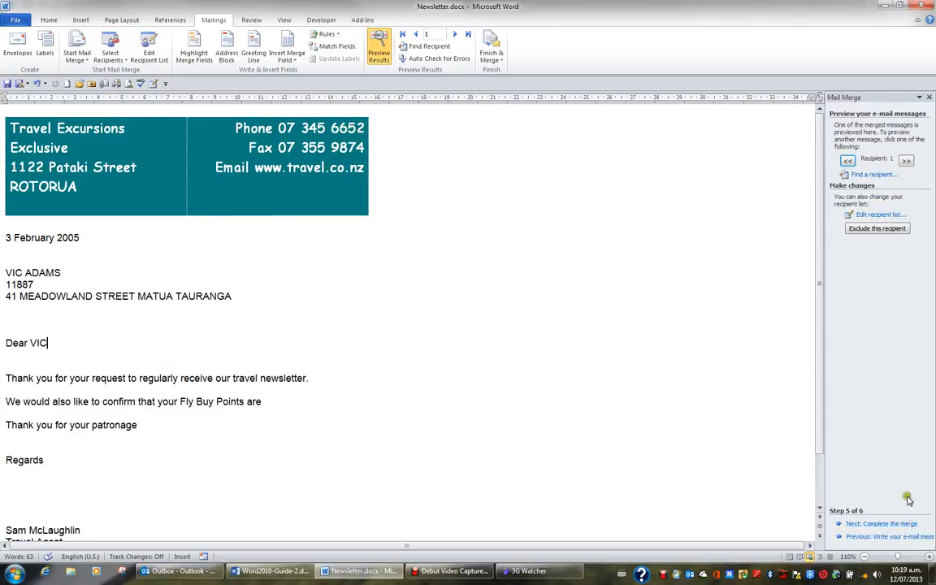
Preview the next two recipients' messages, then advance to step 6.
{"action": "left_click", "coordinate": [907, 159]}
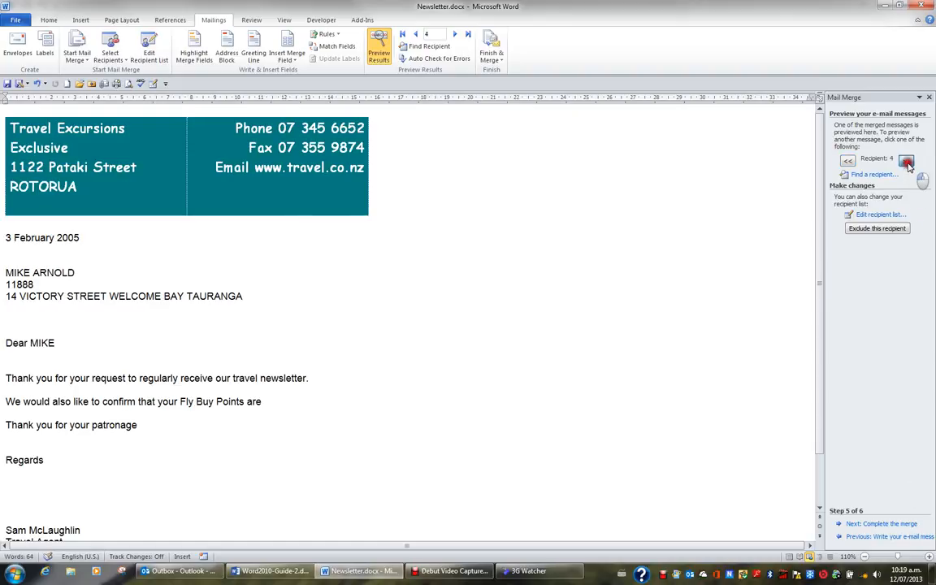
{"action": "left_click", "coordinate": [906, 159]}
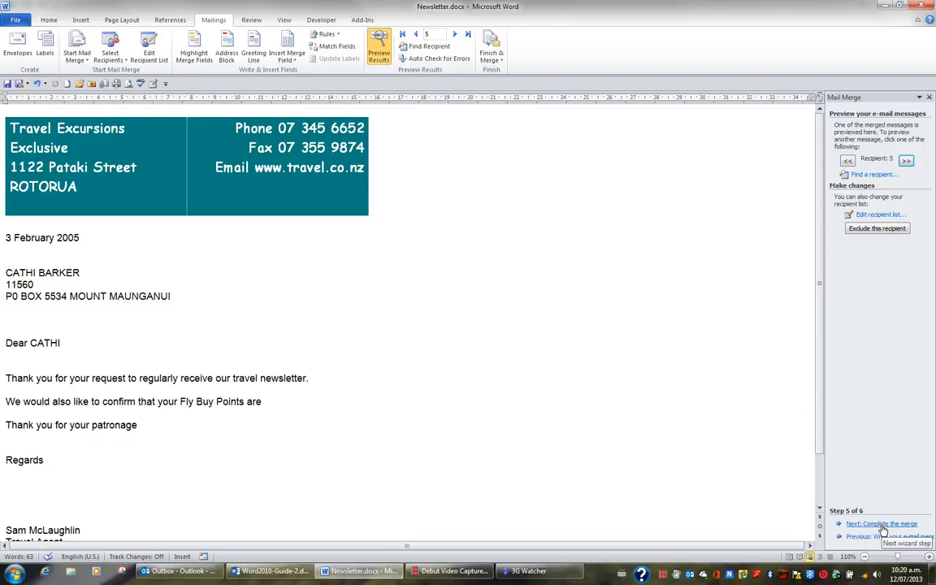
{"action": "left_click", "coordinate": [881, 523]}
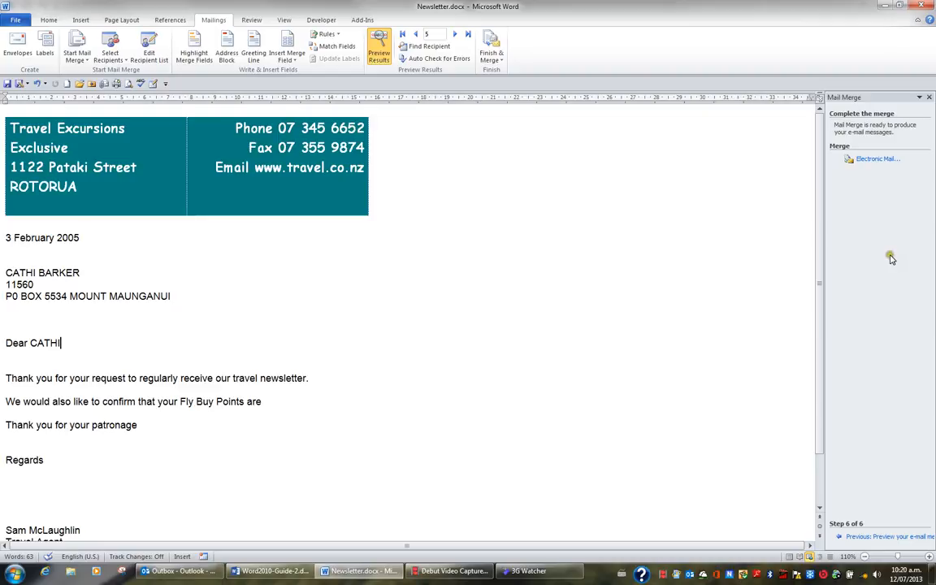
{"action": "mouse_move", "coordinate": [874, 158]}
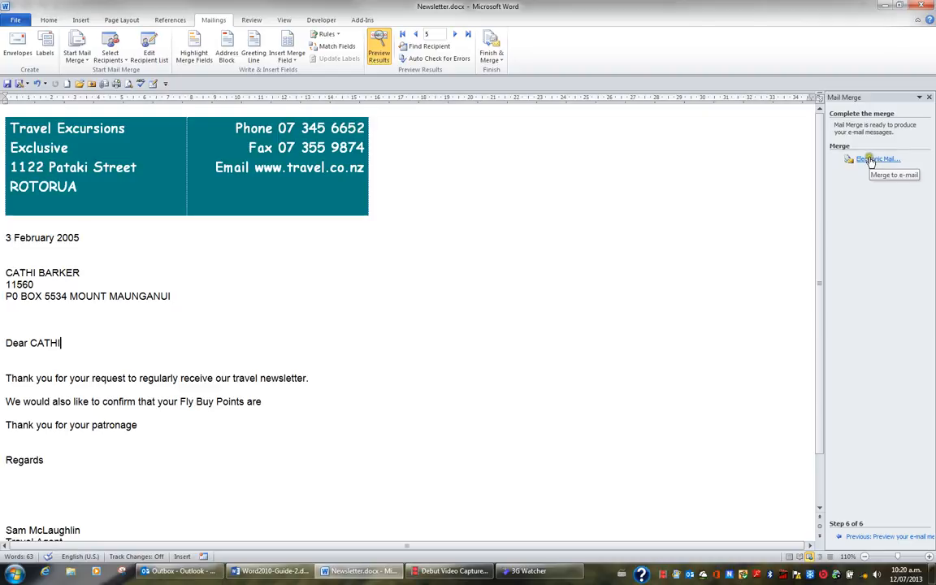
Merge to e-mail with subject 'Brochure for July 2013' and view the Outlook Outbox.
{"action": "left_click", "coordinate": [878, 159]}
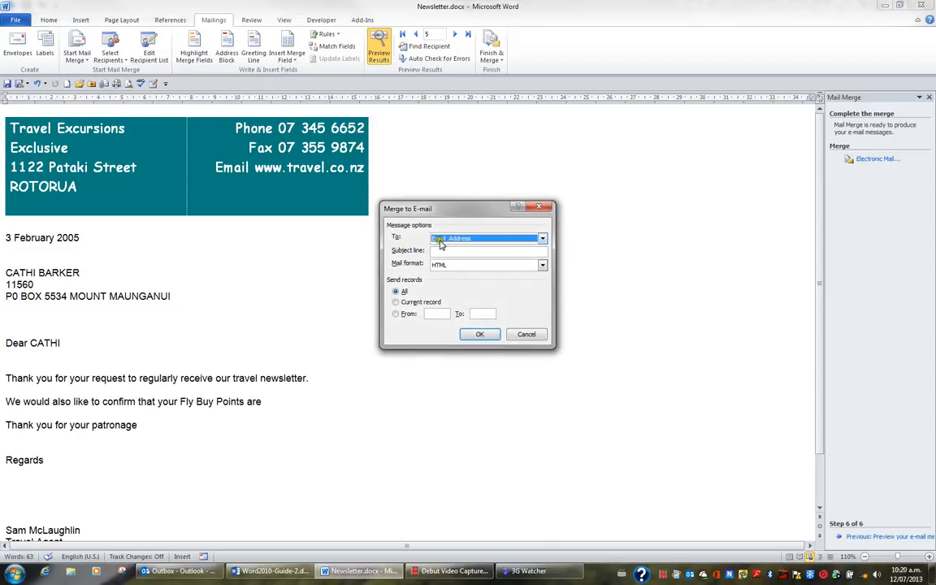
{"action": "left_click", "coordinate": [542, 238]}
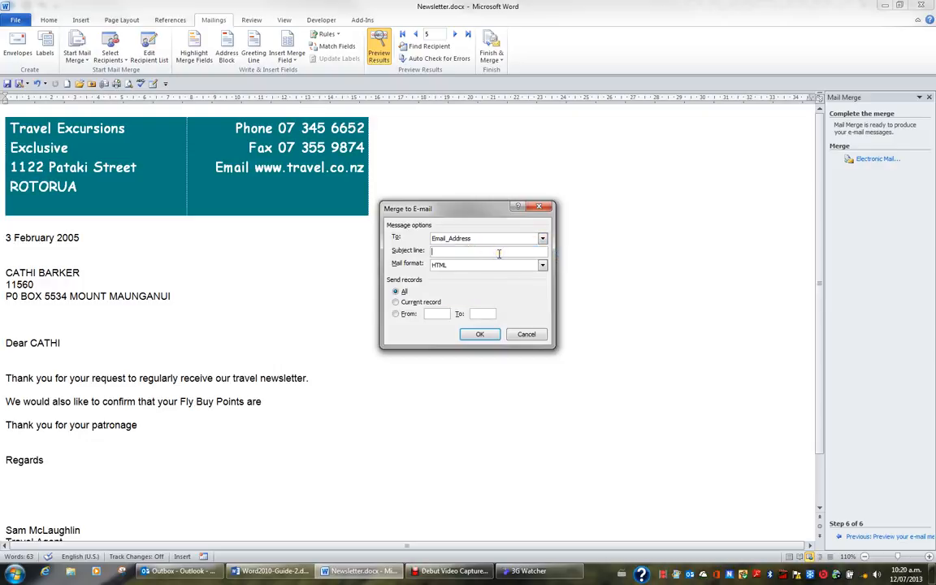
{"action": "type", "text": "Brochure for"}
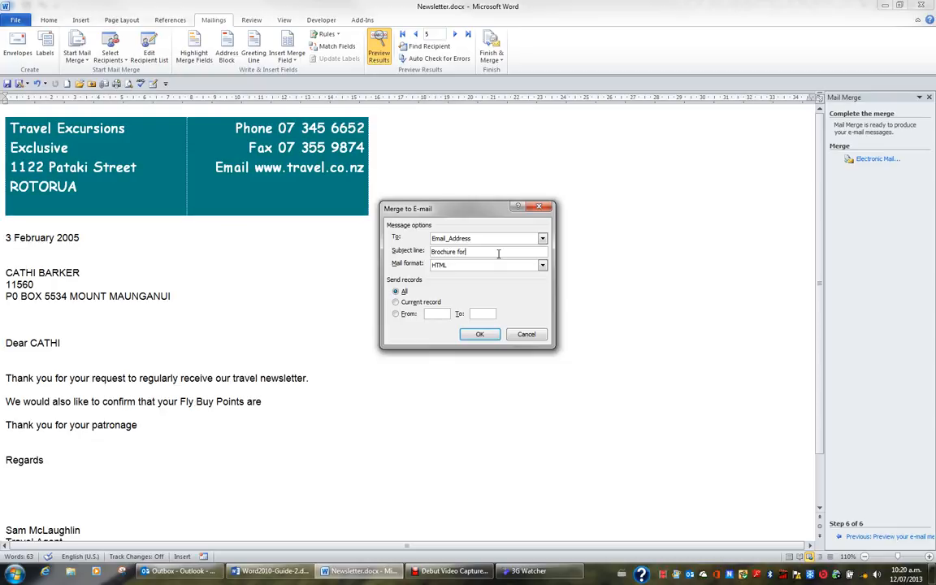
{"action": "type", "text": "July 2013"}
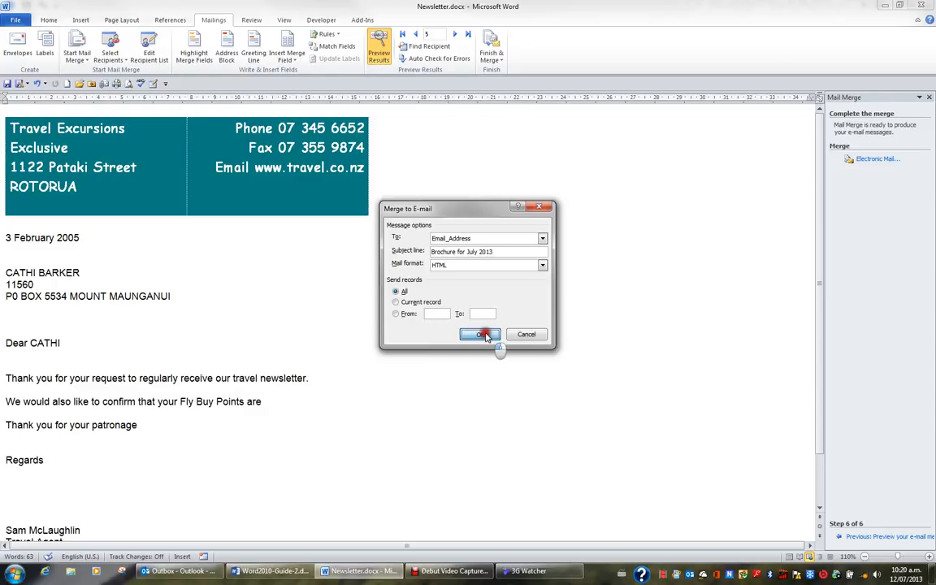
{"action": "left_click", "coordinate": [480, 334]}
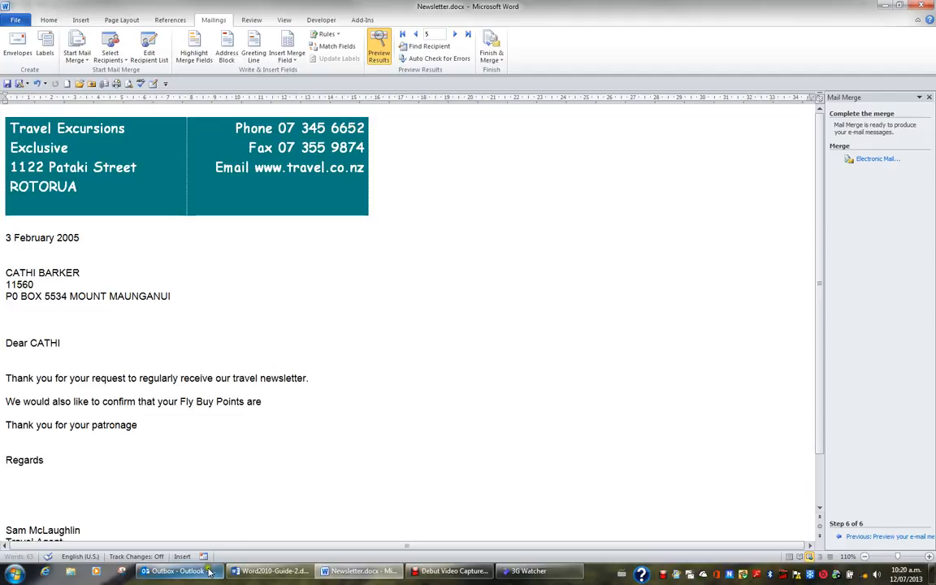
{"action": "left_click", "coordinate": [177, 571]}
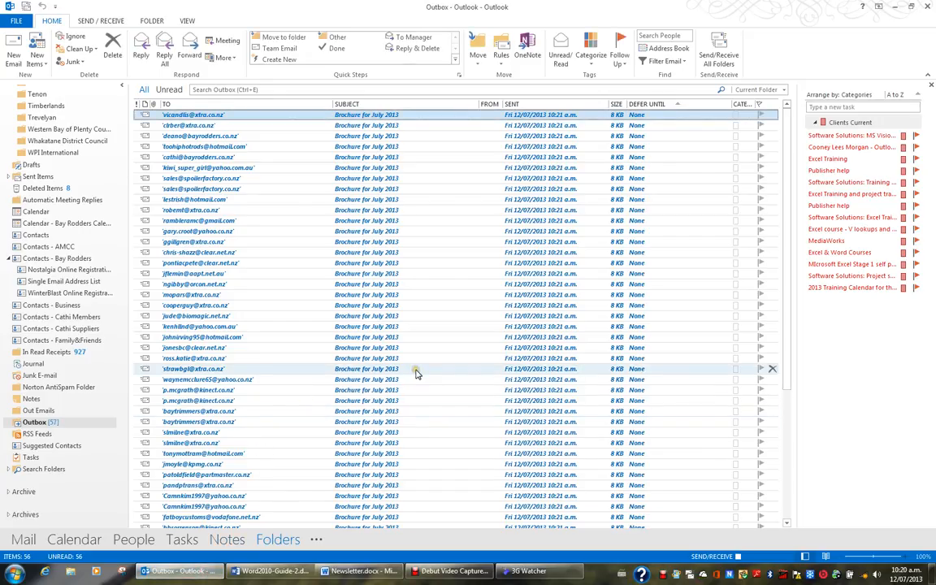